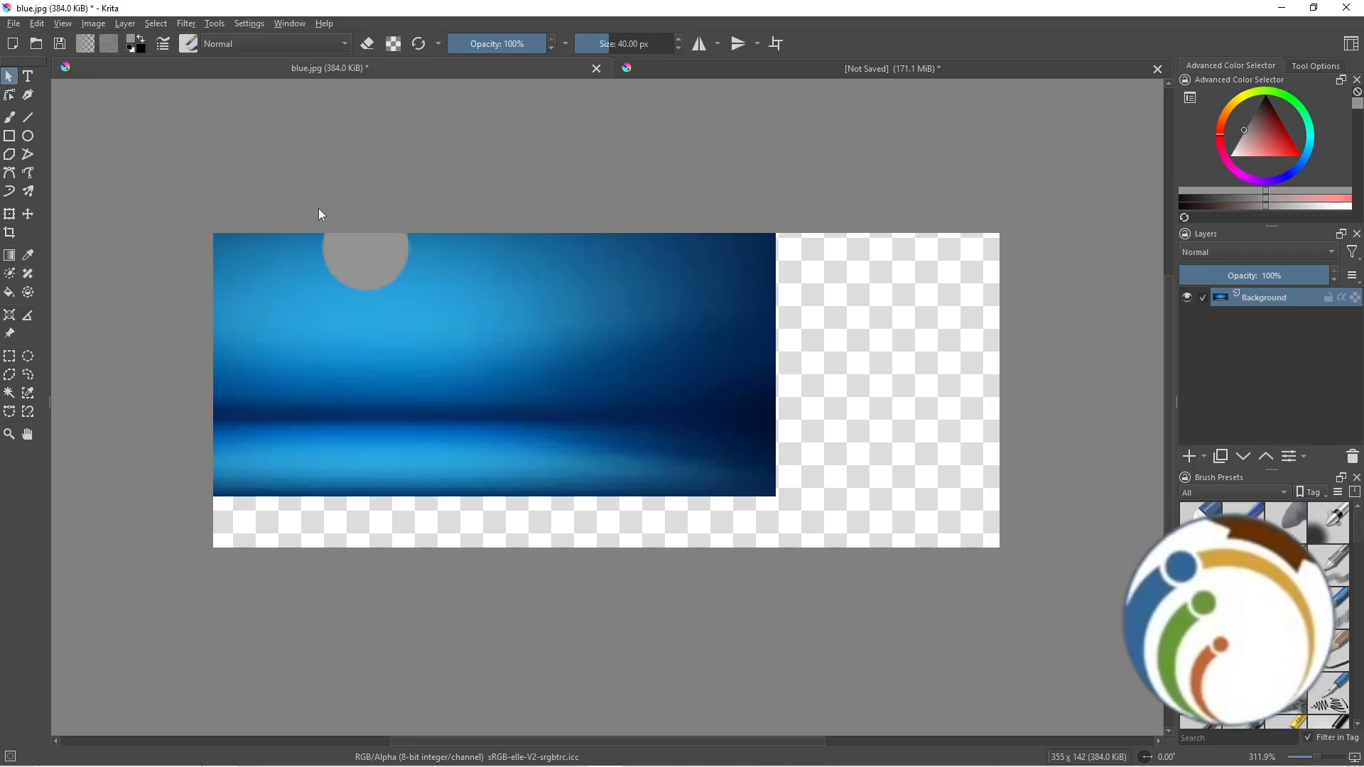
- Show the Edit menu's Undo Move and Redo commands, then switch to Canvas-Only mode
{"action": "left_click", "coordinate": [36, 23]}
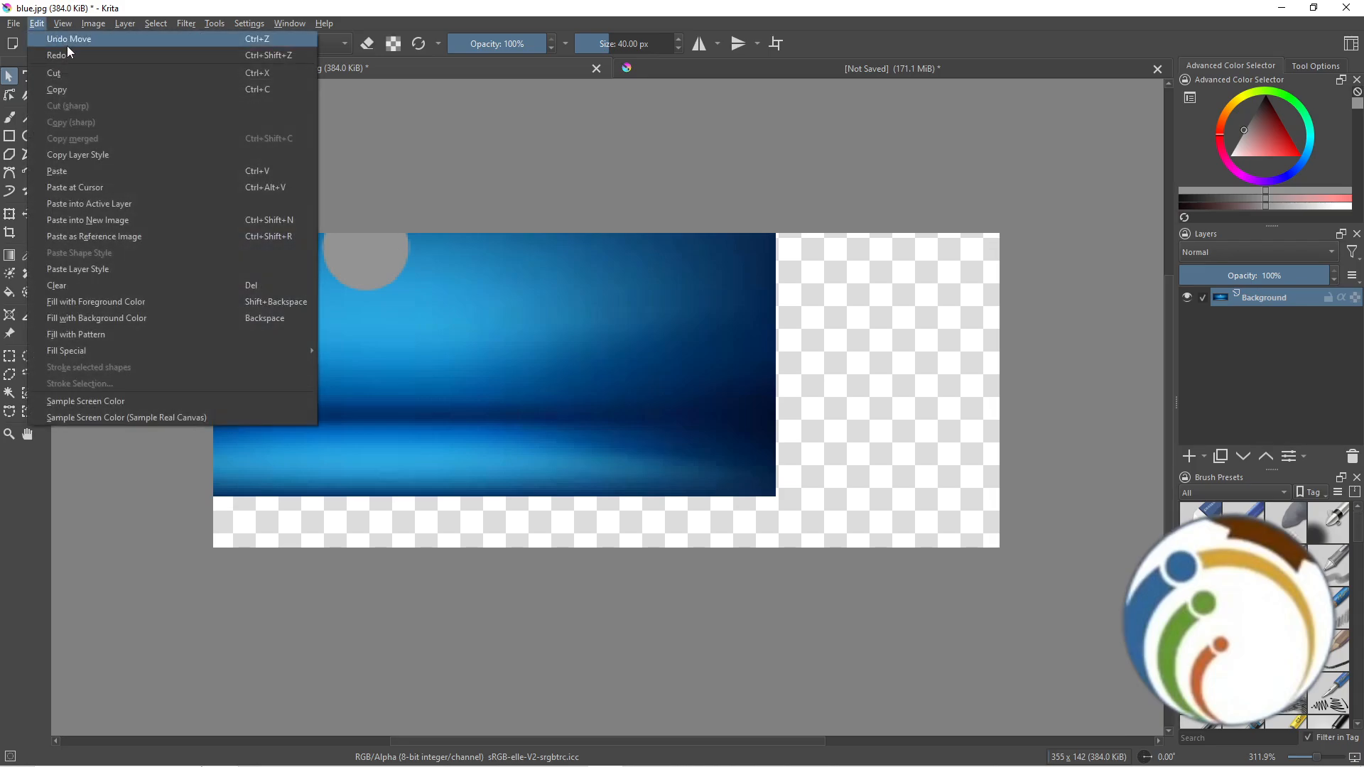
{"action": "mouse_move", "coordinate": [69, 55]}
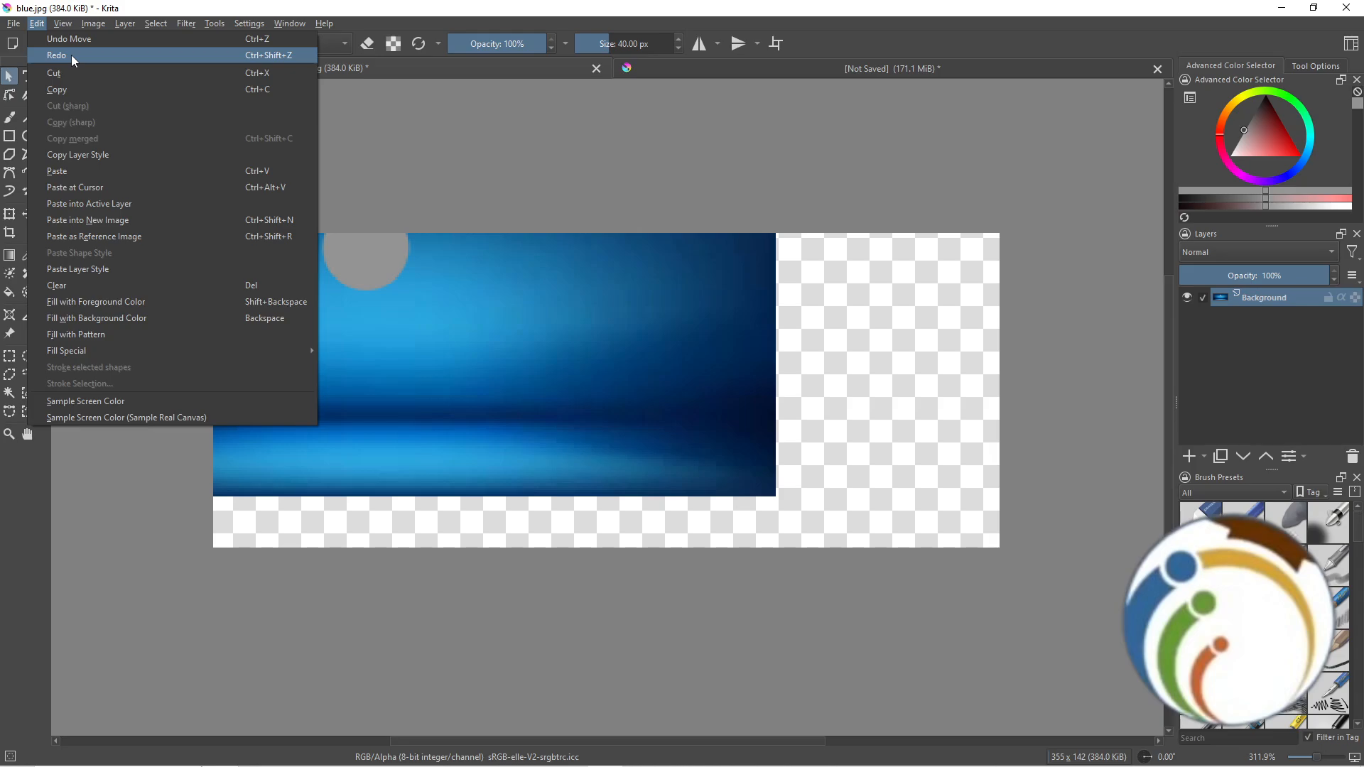
{"action": "mouse_move", "coordinate": [93, 64]}
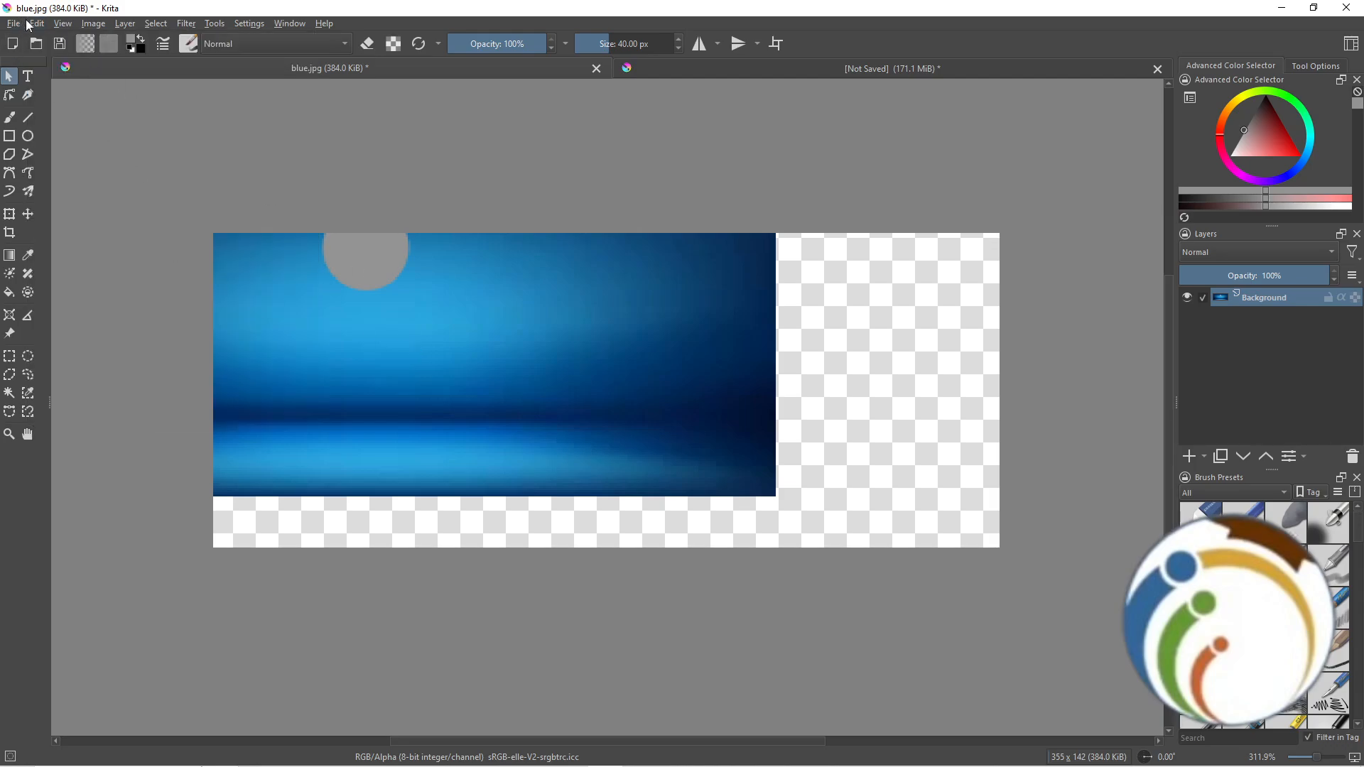
{"action": "left_click", "coordinate": [36, 24]}
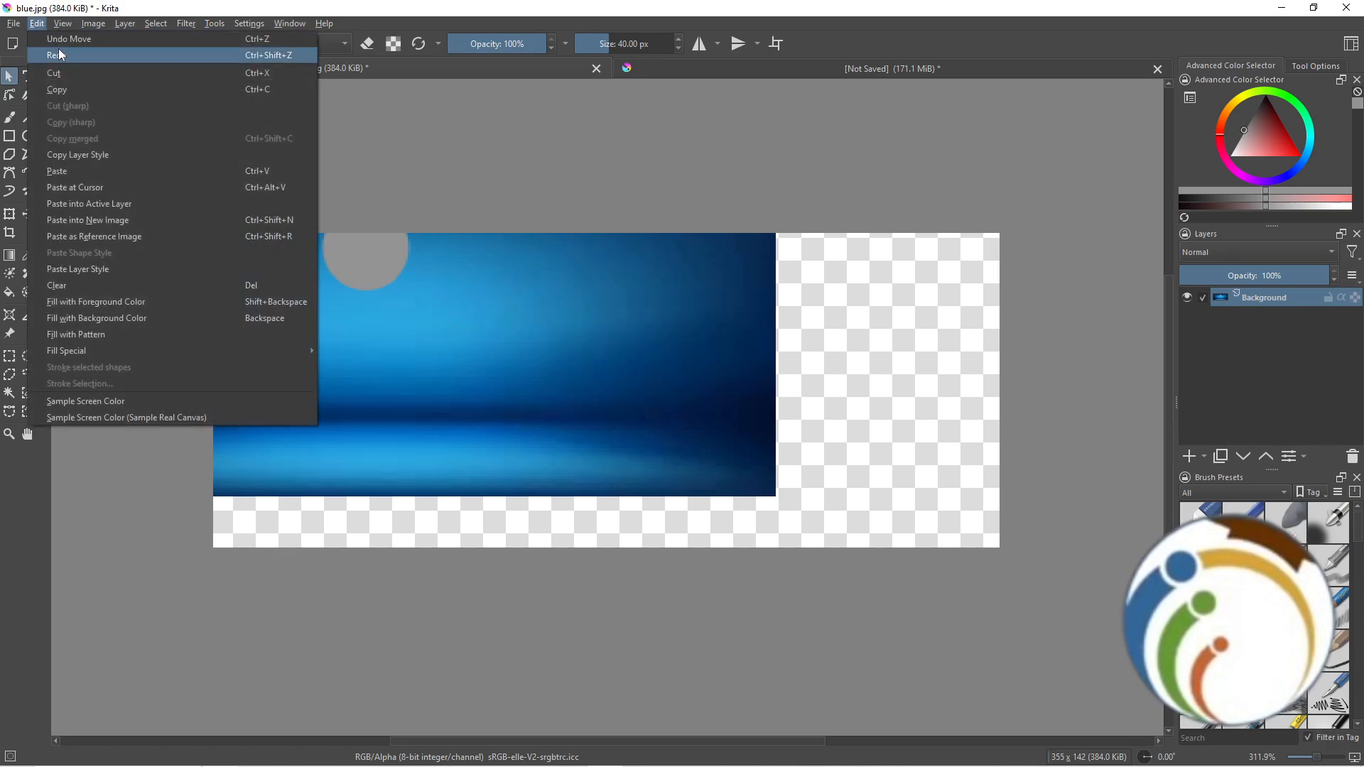
{"action": "key", "text": "tab"}
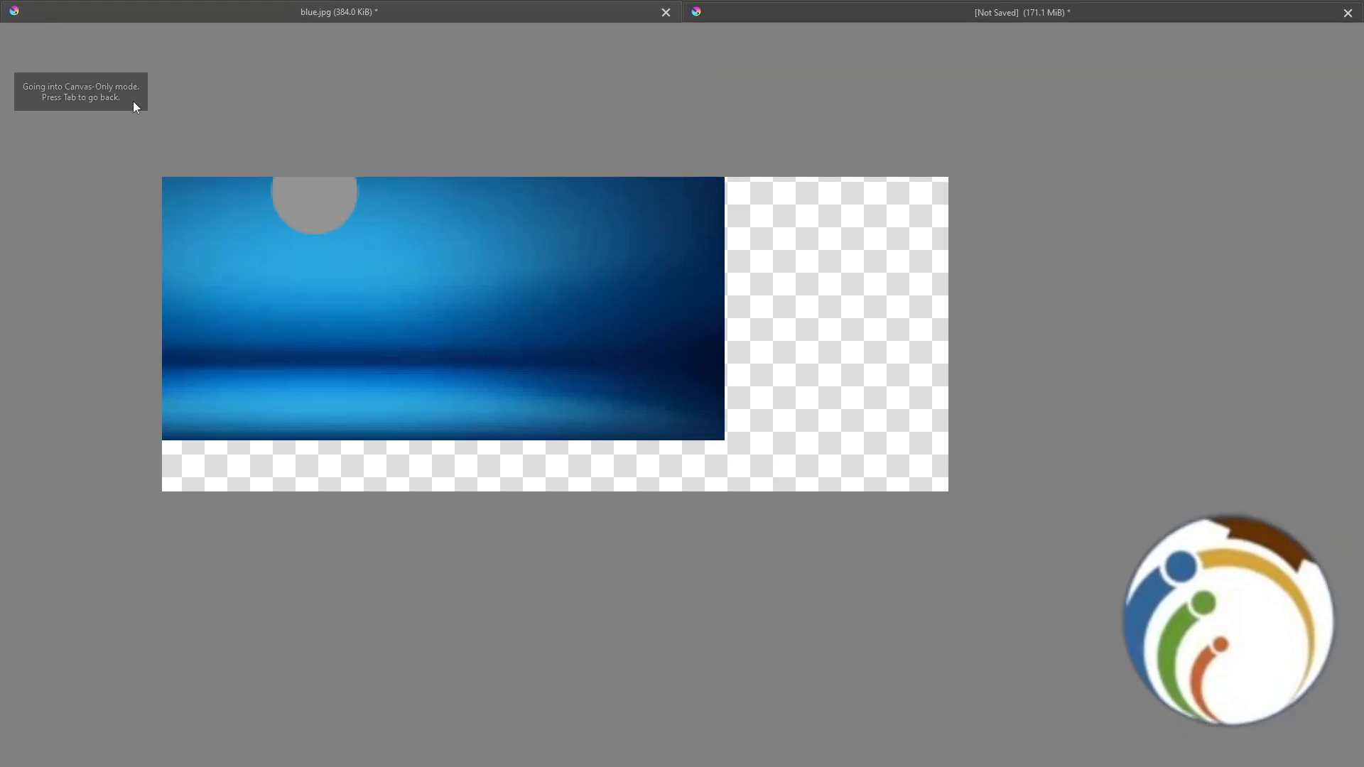
- Leave Canvas-Only mode to restore the toolbars and dockers
{"action": "key", "text": "tab"}
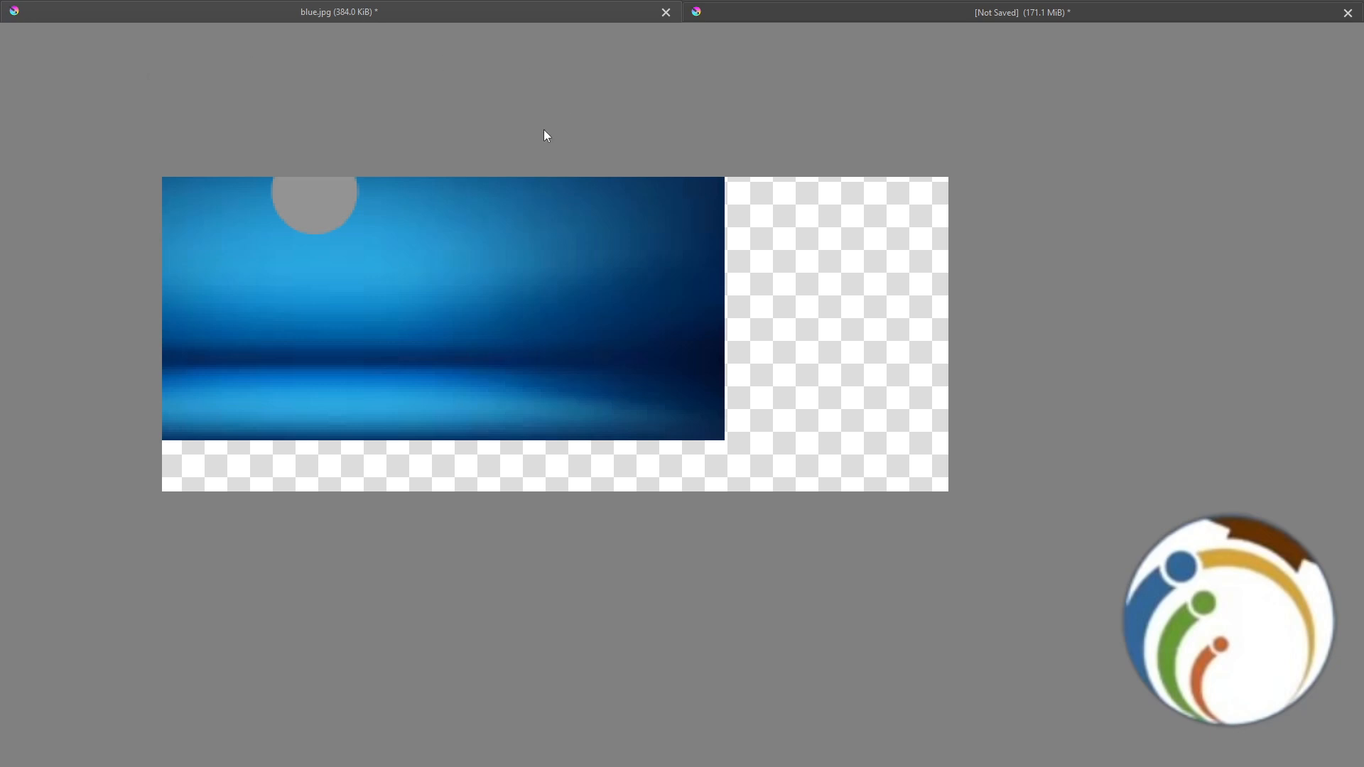
{"action": "mouse_move", "coordinate": [62, 151]}
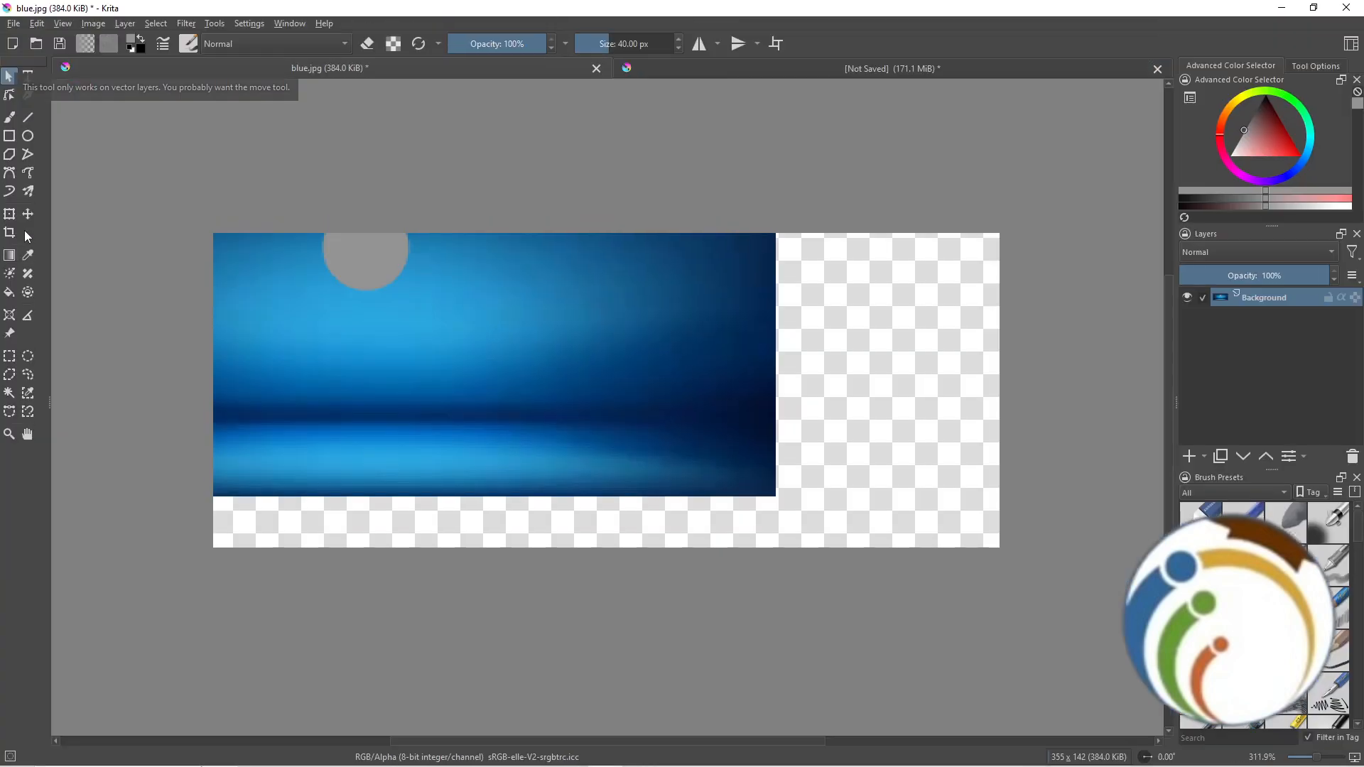
{"action": "mouse_move", "coordinate": [135, 42]}
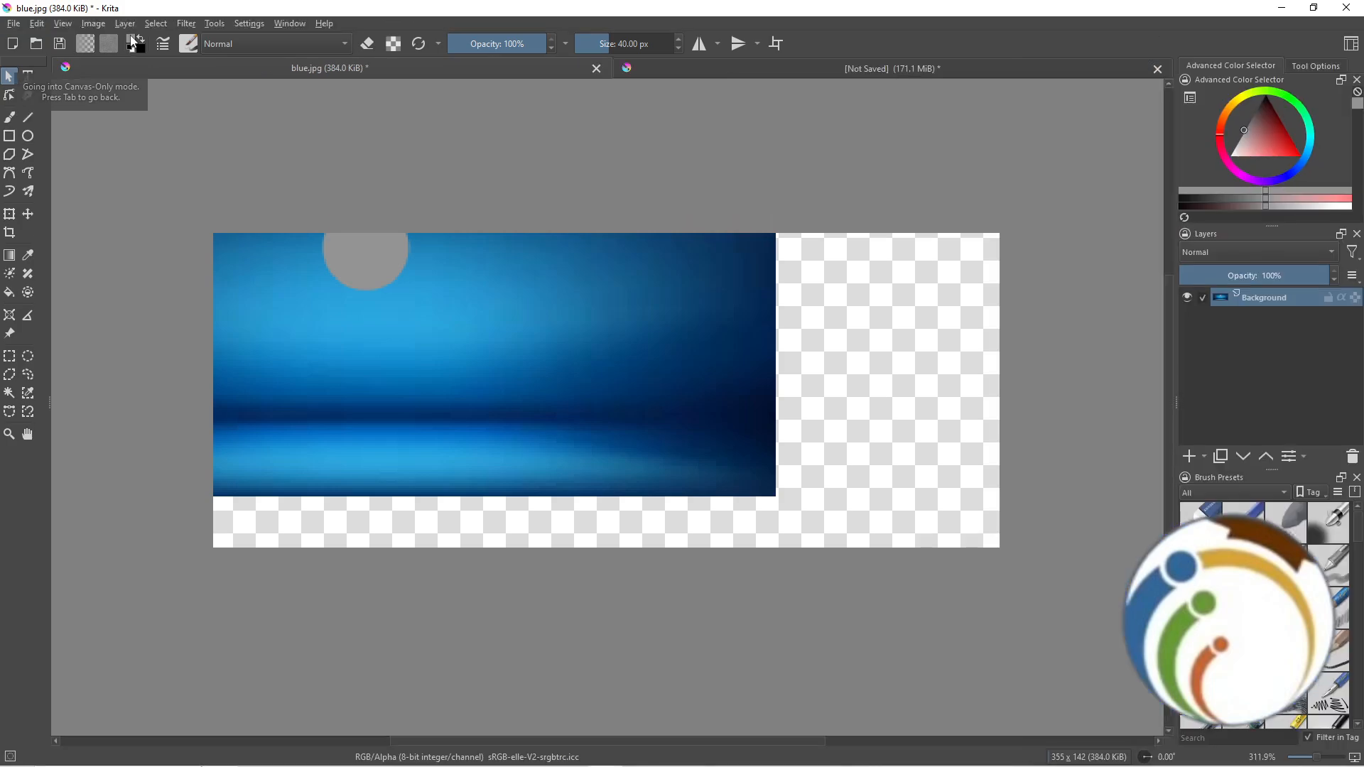
{"action": "left_click", "coordinate": [61, 24]}
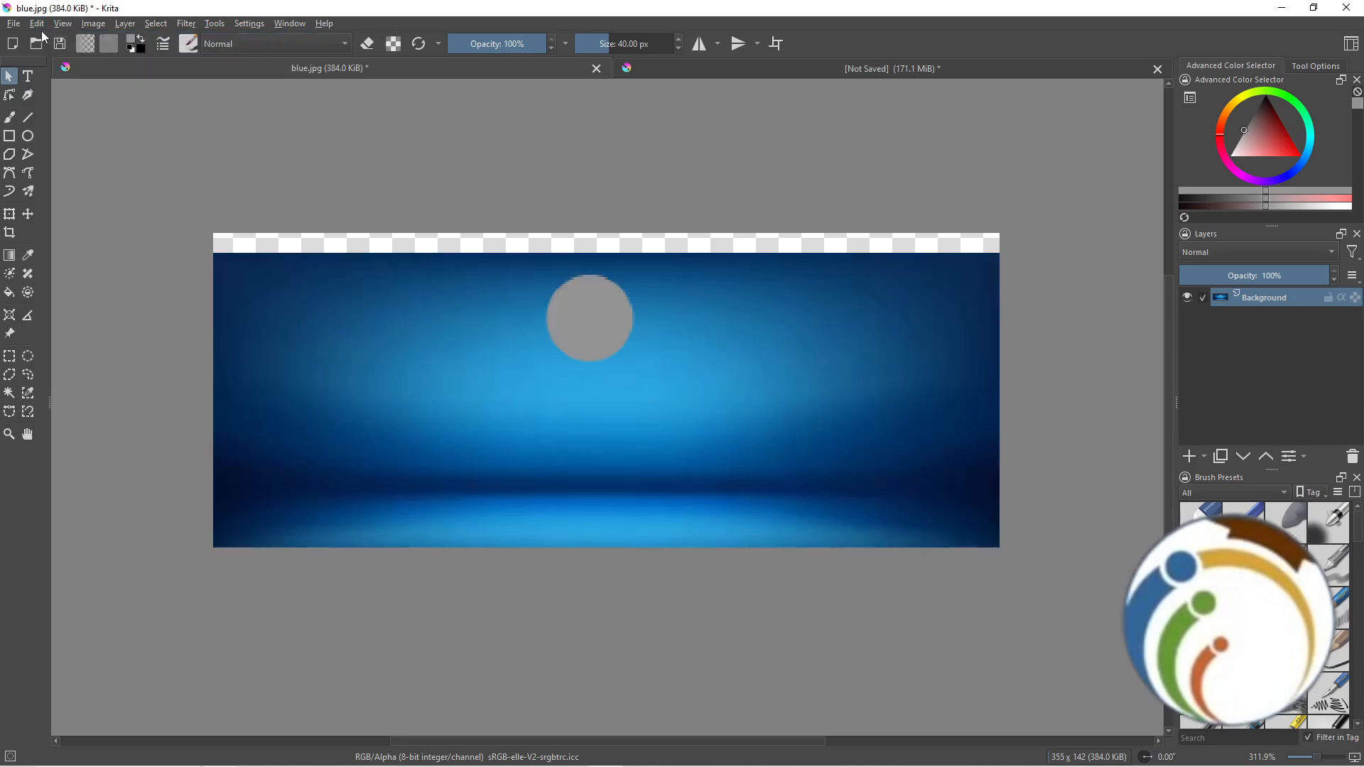
{"action": "left_click", "coordinate": [37, 23]}
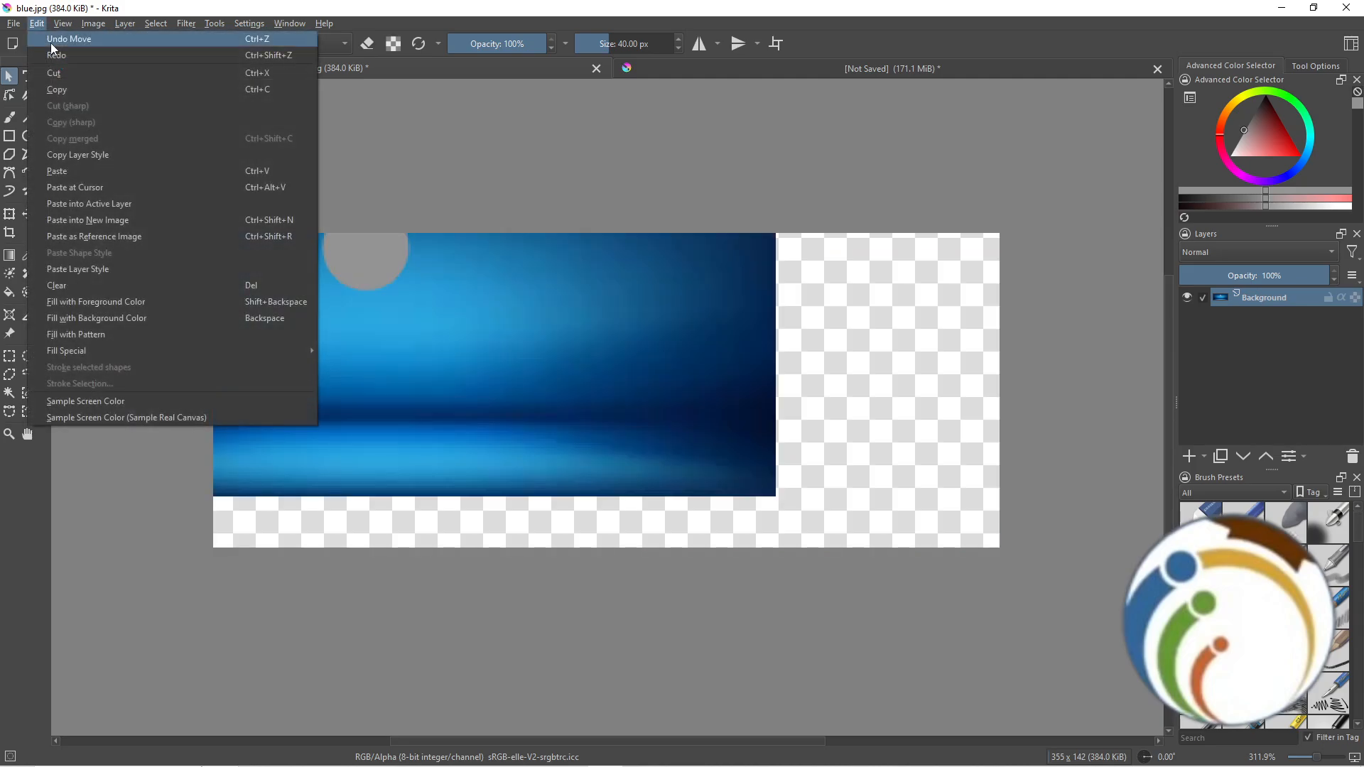
{"action": "left_click", "coordinate": [12, 752]}
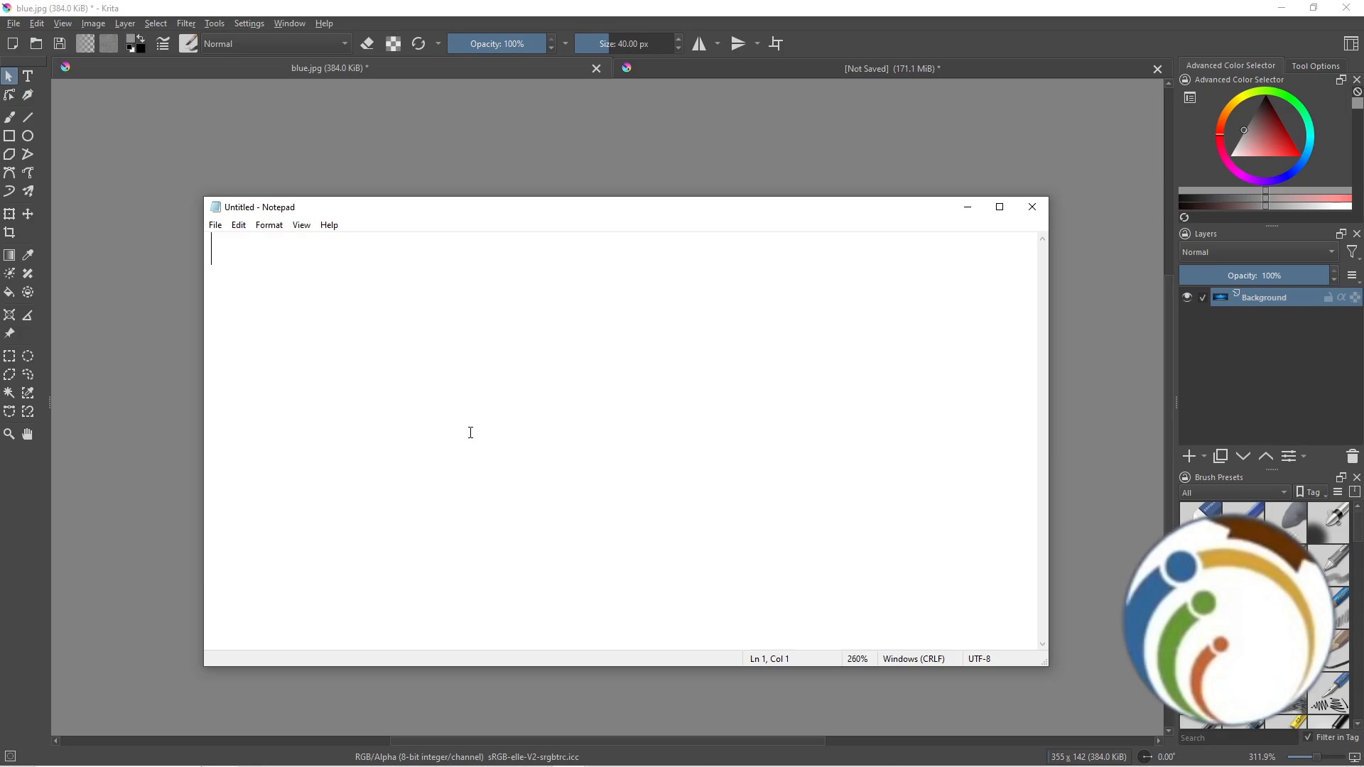
- Type "Ctrl + Shift" into the blank Notepad document
{"action": "type", "text": "Ct"}
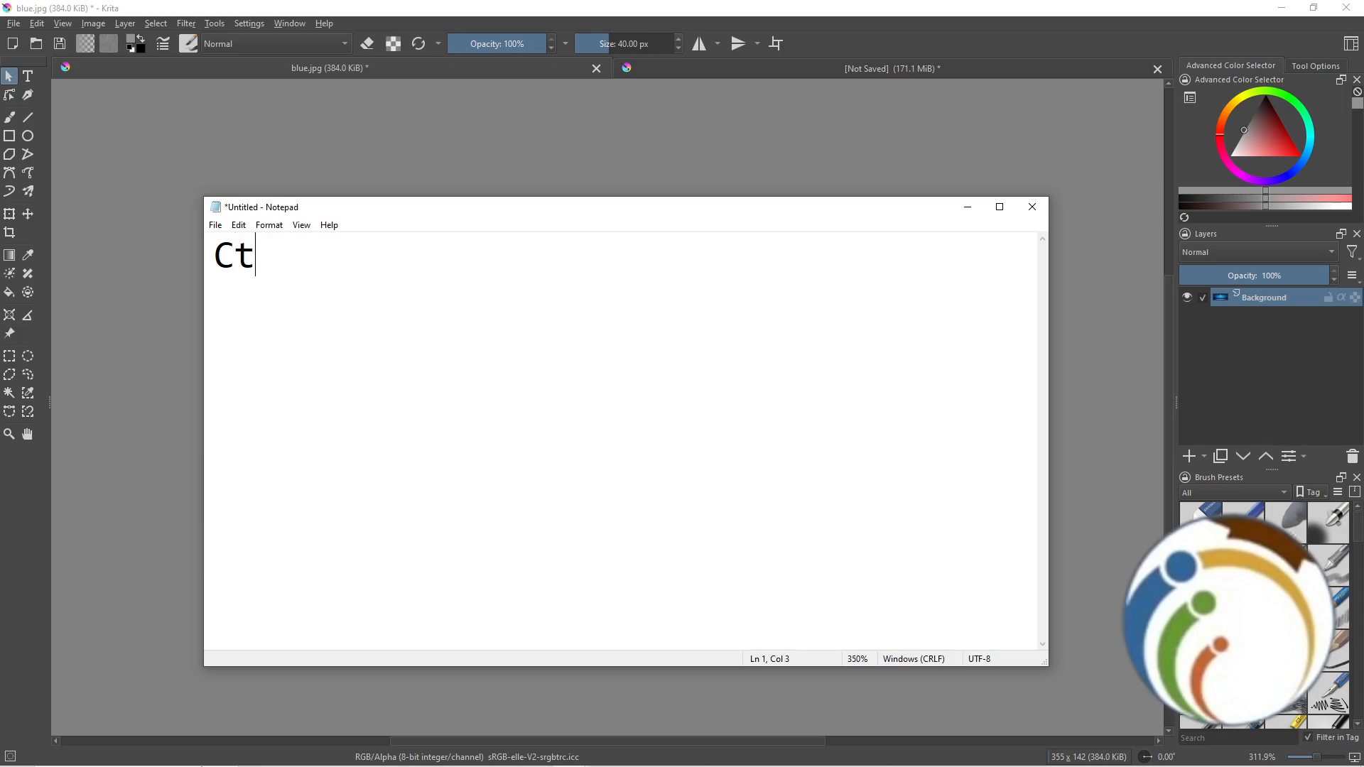
{"action": "type", "text": "rl + Shift"}
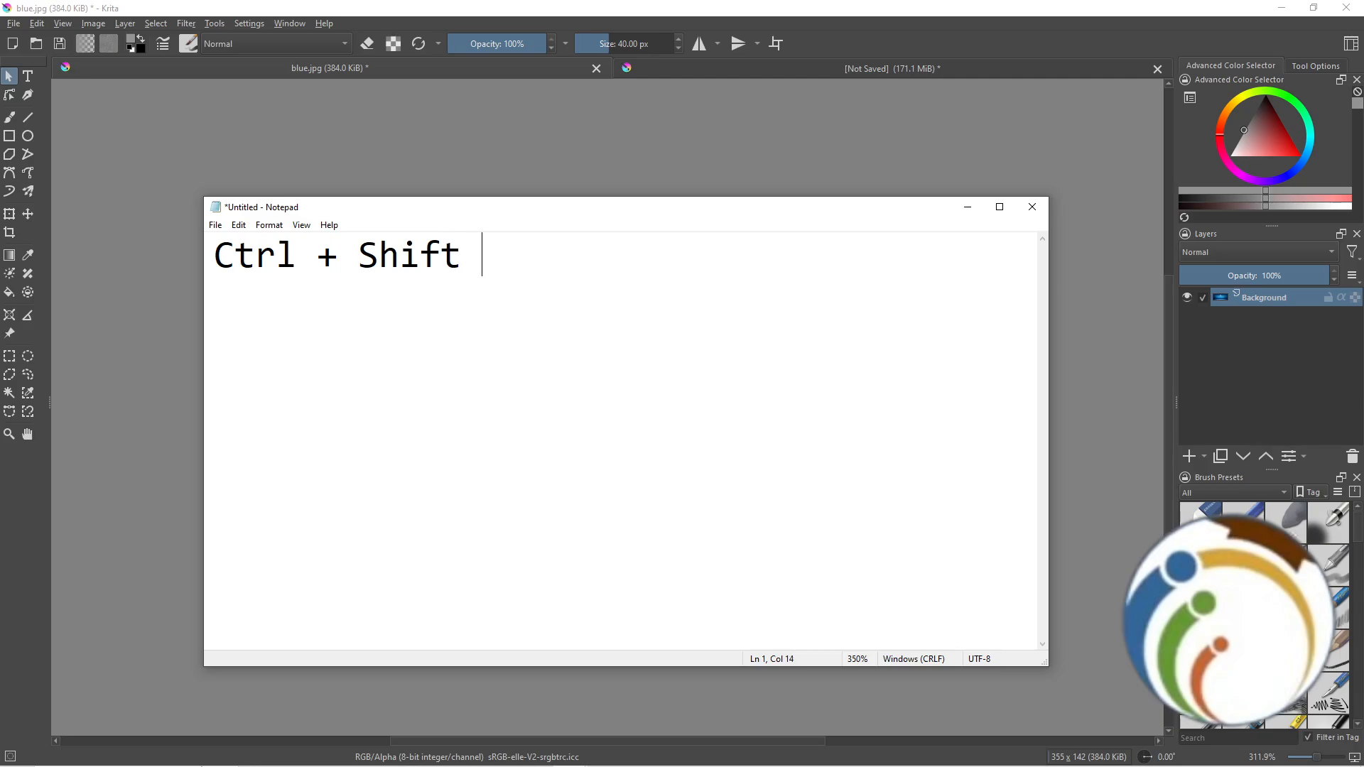